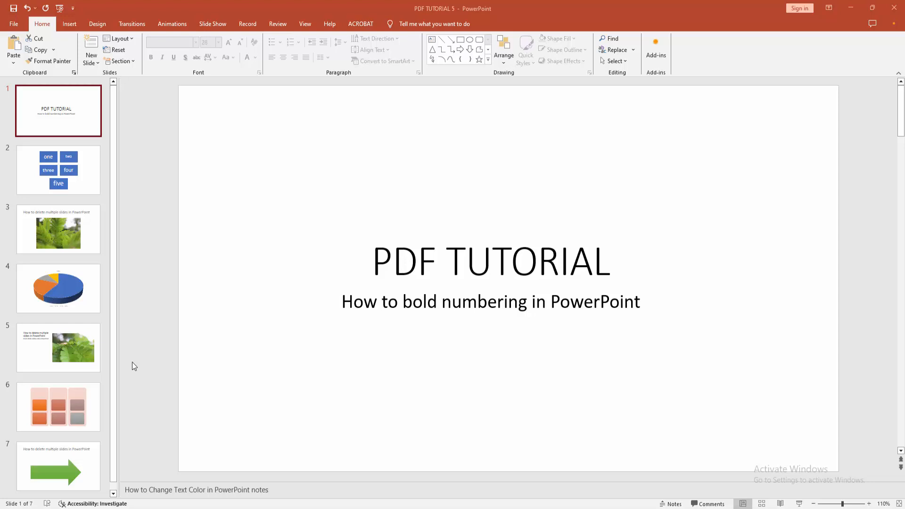
pyautogui.moveTo(188, 350)
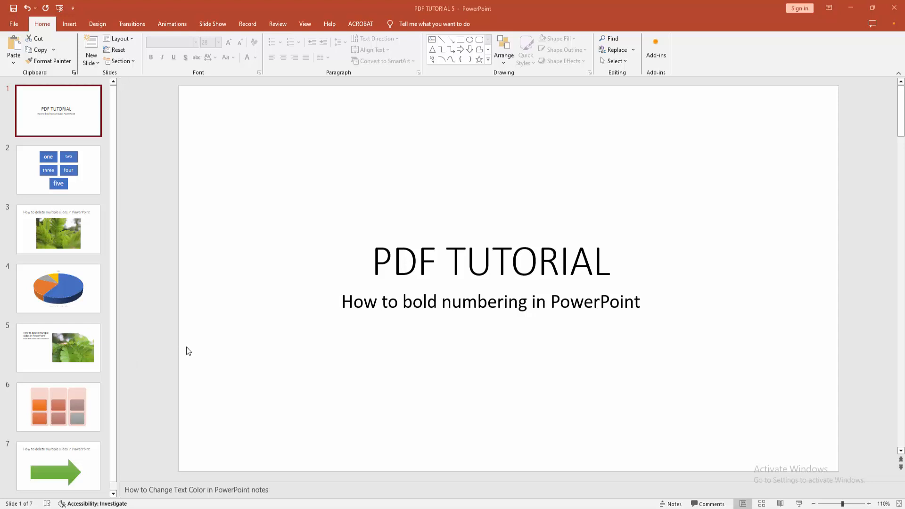
pyautogui.moveTo(91, 69)
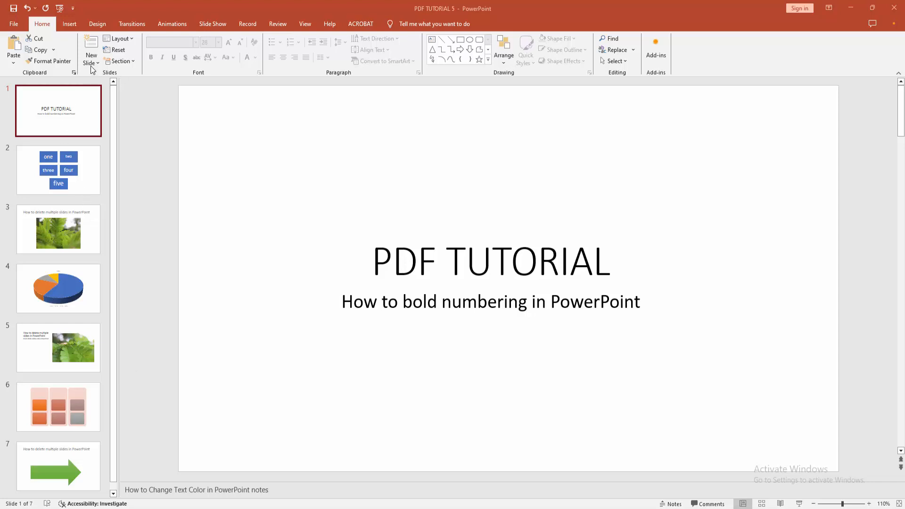
# Step: Add a slide with the Blank layout after the title slide and begin a text box on it
pyautogui.click(91, 55)
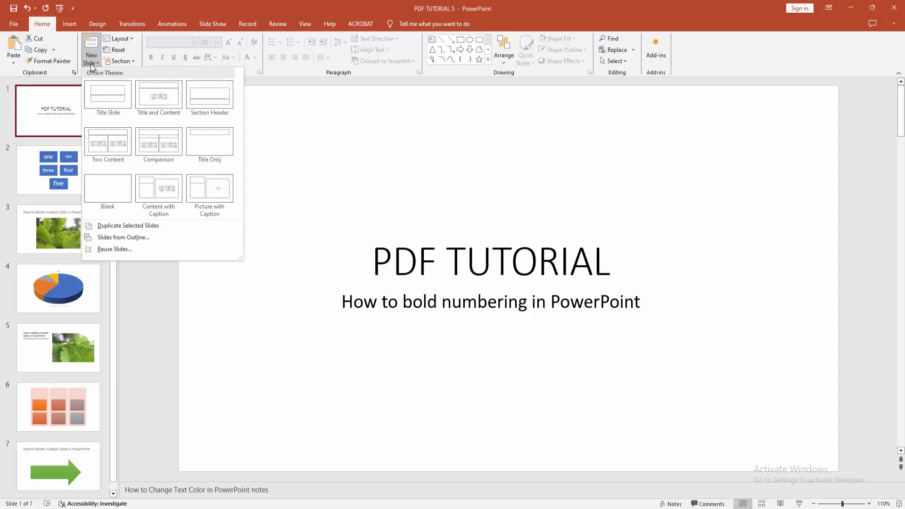
pyautogui.click(107, 188)
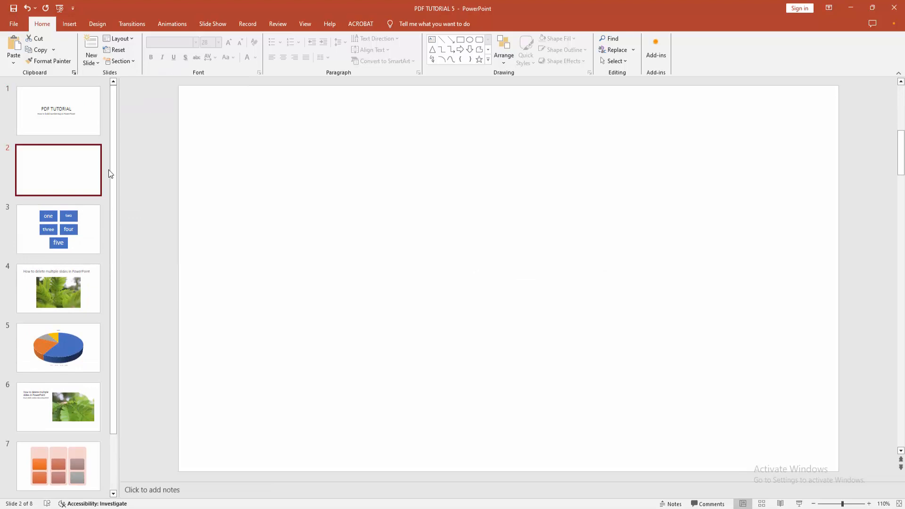
pyautogui.click(69, 24)
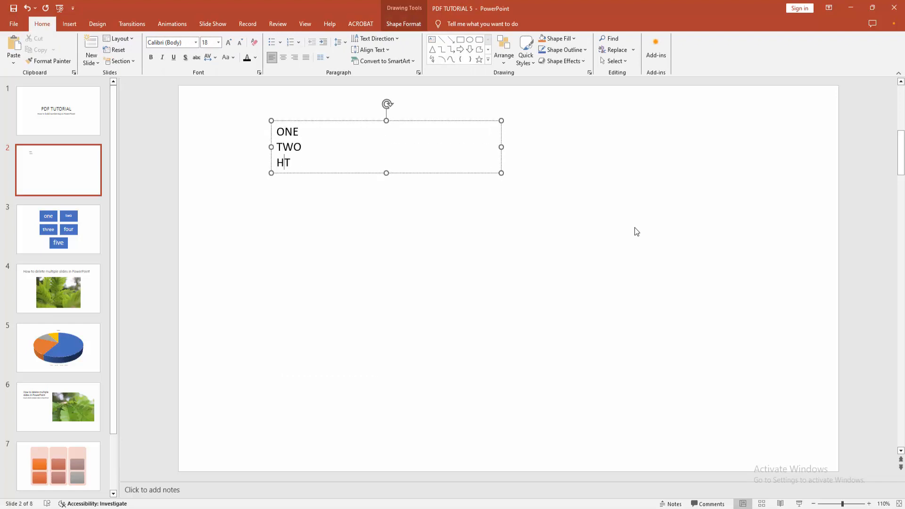
# Step: Finish the text box so it lists ONE, TWO, THREE, FOUR and FIVE on separate lines
pyautogui.write('THREE')
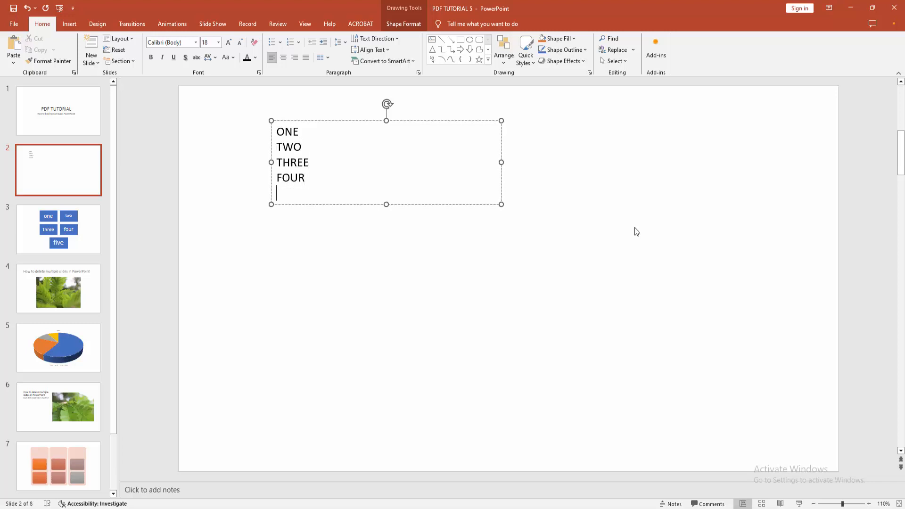
pyautogui.write('FIVE')
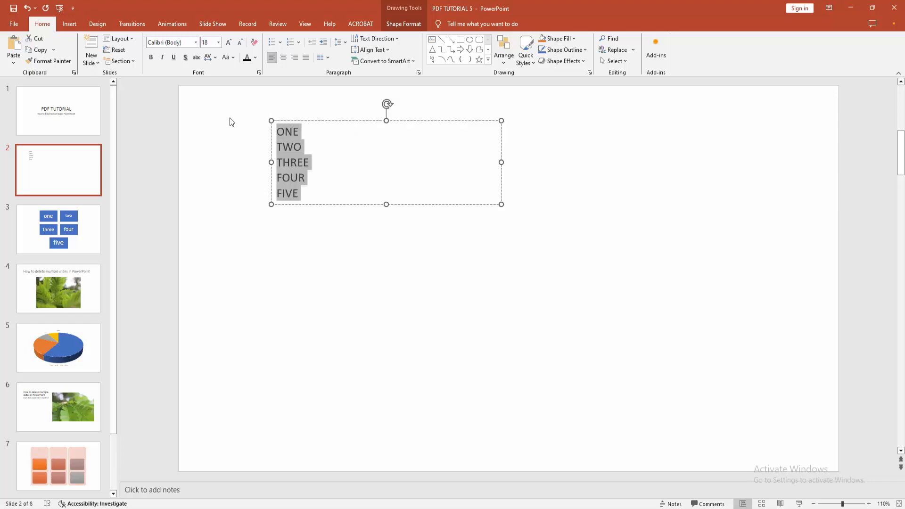
# Step: Apply Numbering to the five lines, keeping the numbers 1-5 bold and the words regular
pyautogui.click(292, 43)
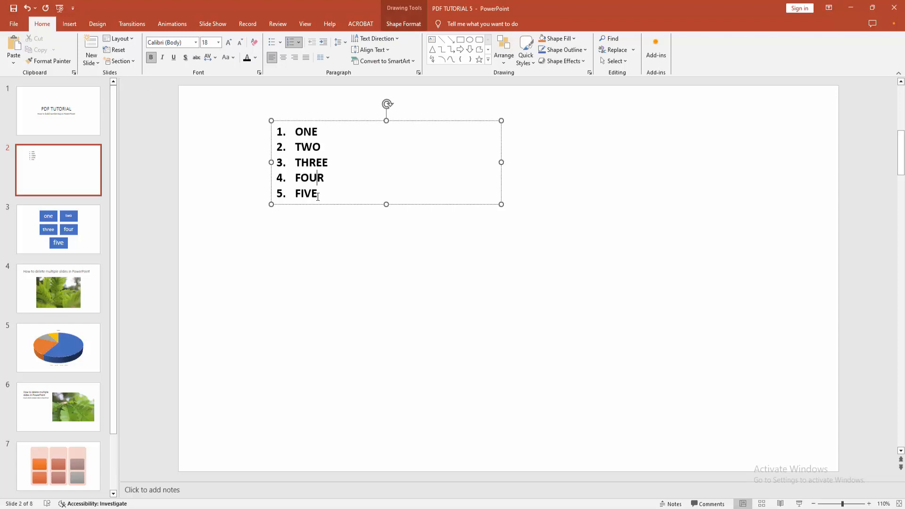
pyautogui.press('ctrl+a')
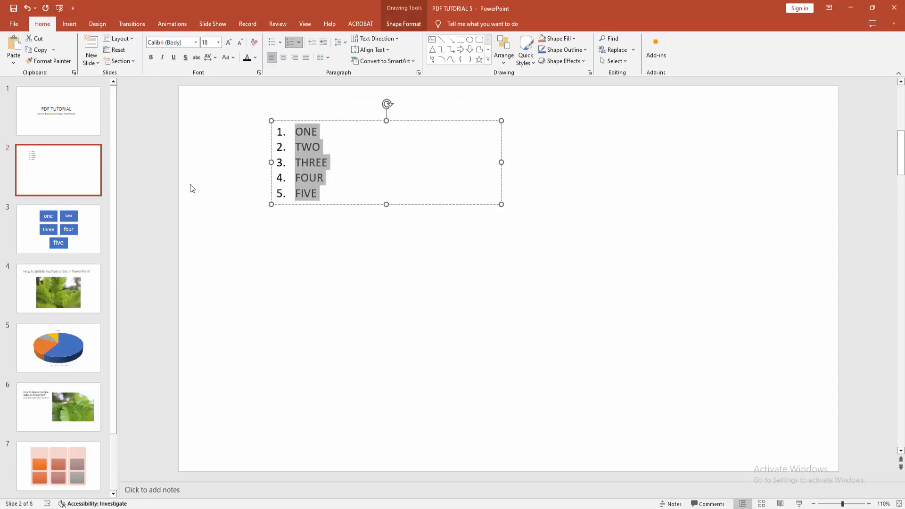